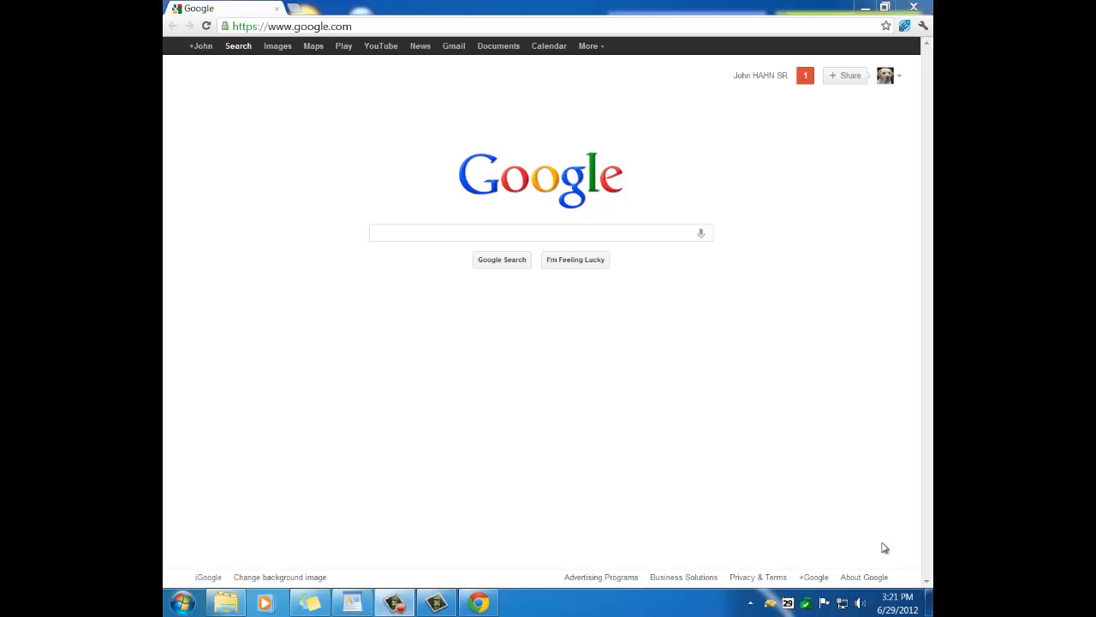
mouse_move(811, 343)
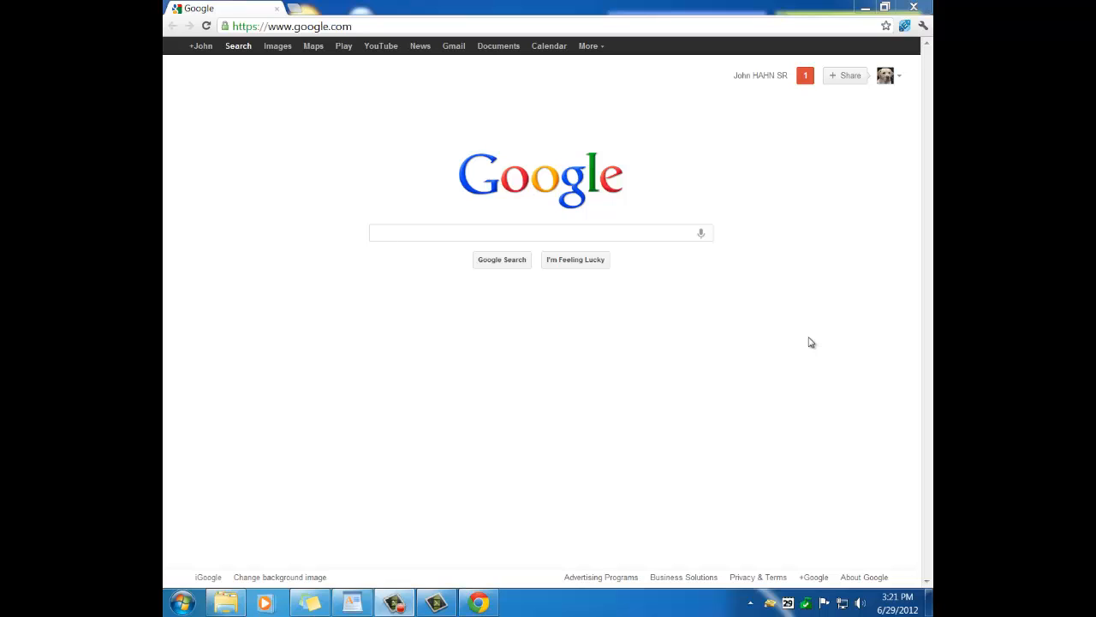
mouse_move(725, 266)
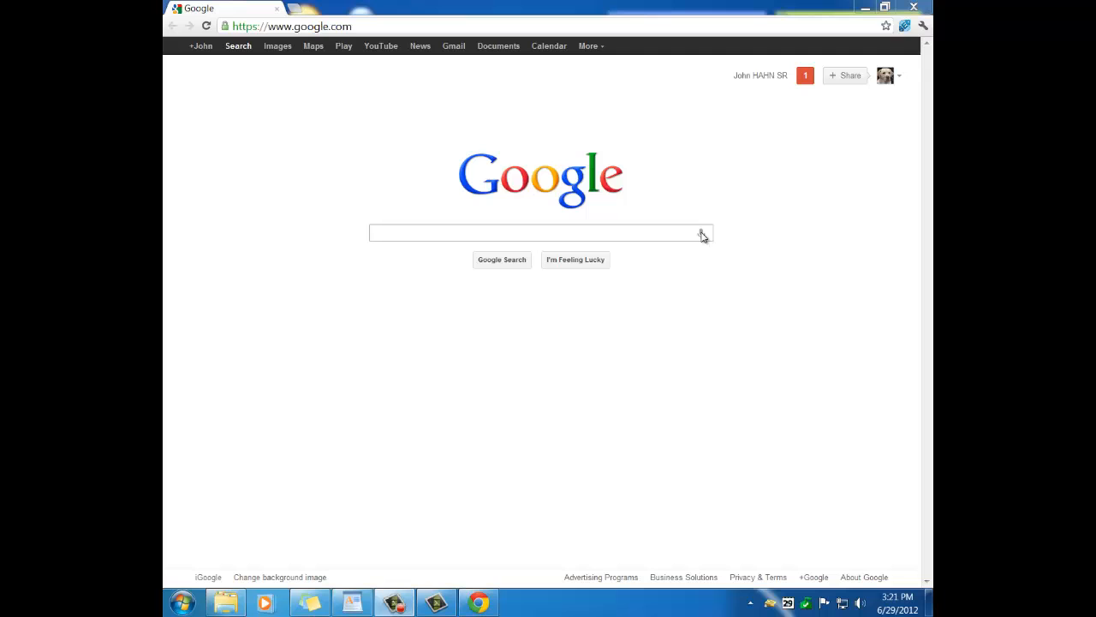
Step: Close the Windows colour-scheme warning and bring up the voice search 'Speak now' prompt
left_click(540, 232)
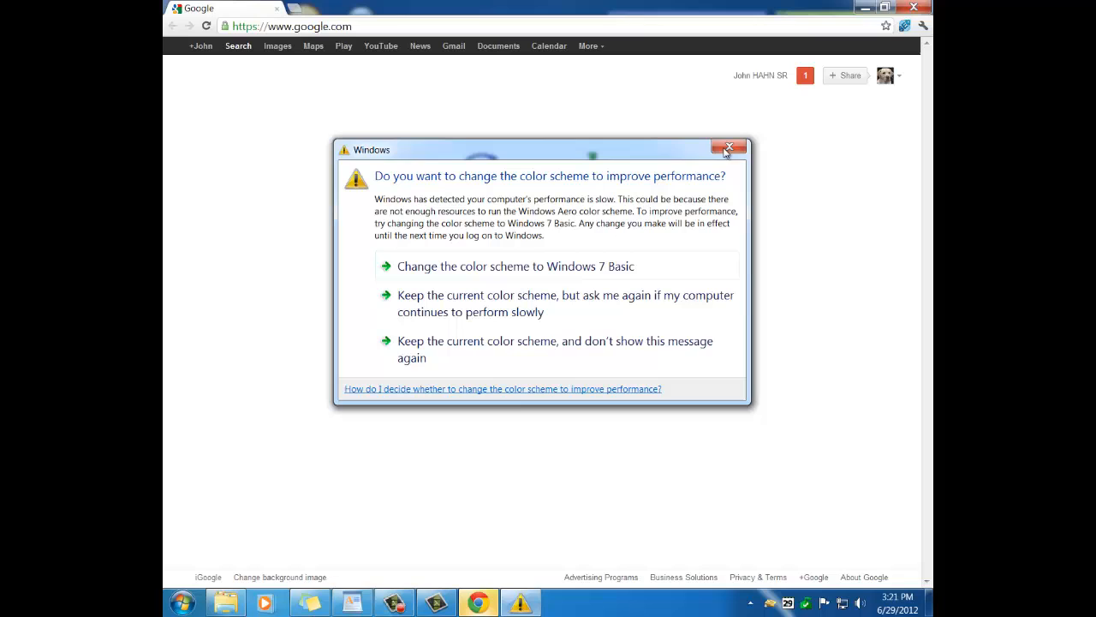
left_click(728, 148)
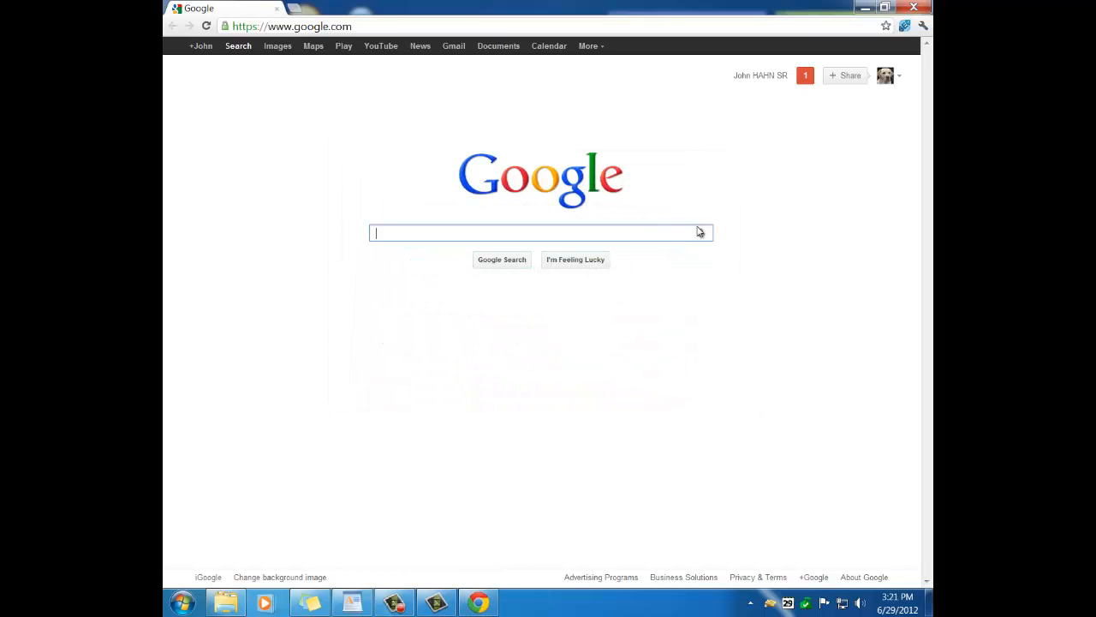
left_click(701, 233)
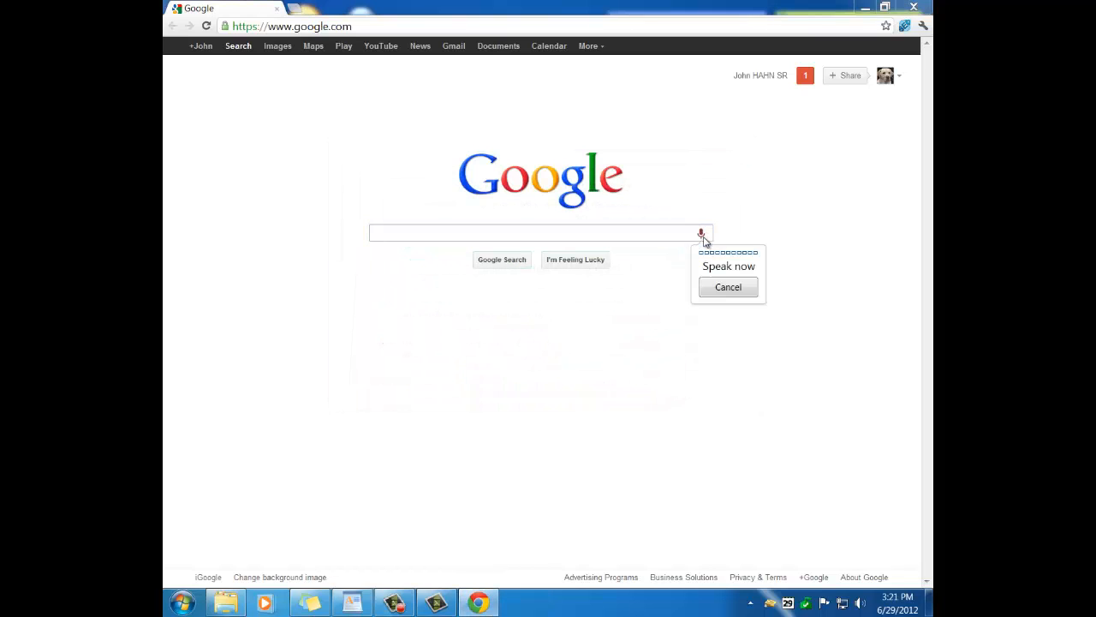
mouse_move(812, 372)
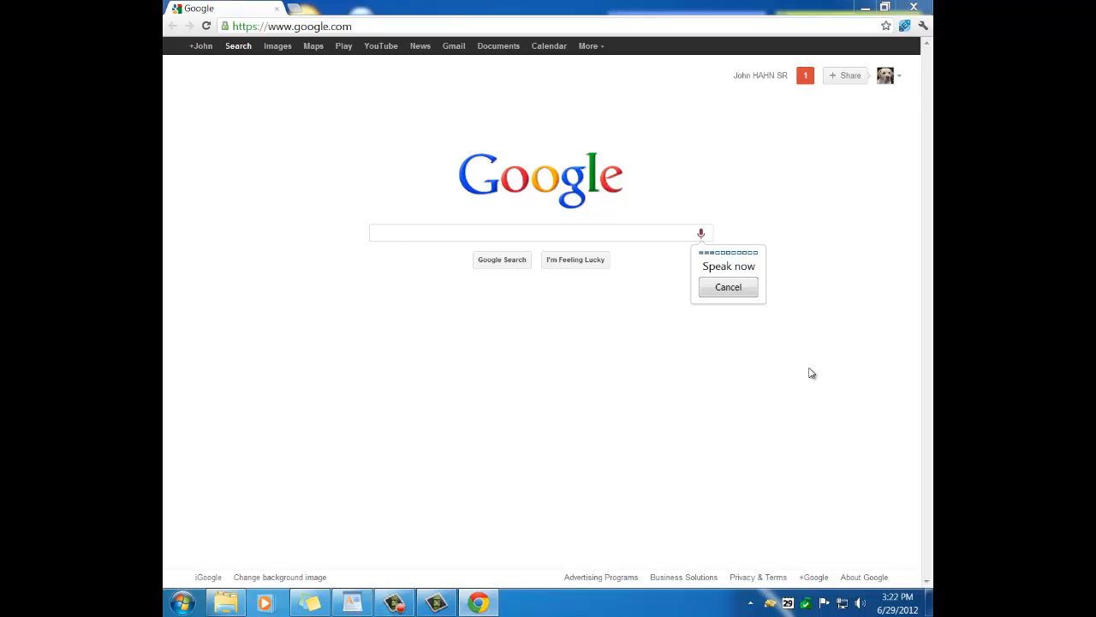
Step: Voice-search 'maps jamaica' and then 'amazon.com', then go back to the empty homepage
type("maps jamaica")
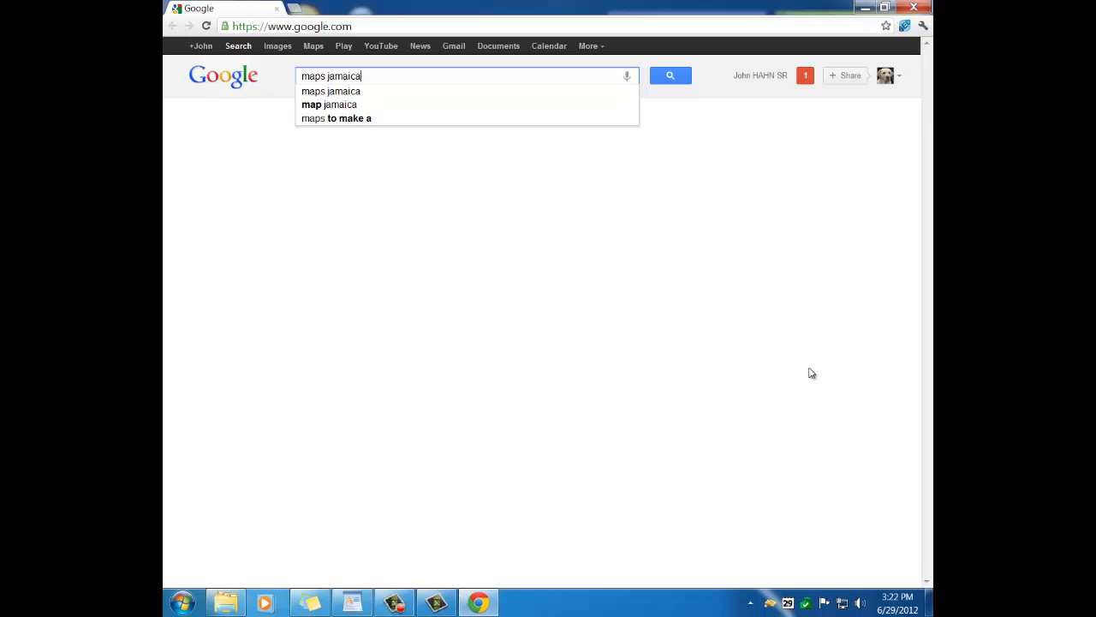
left_click(669, 75)
type("amazon.com")
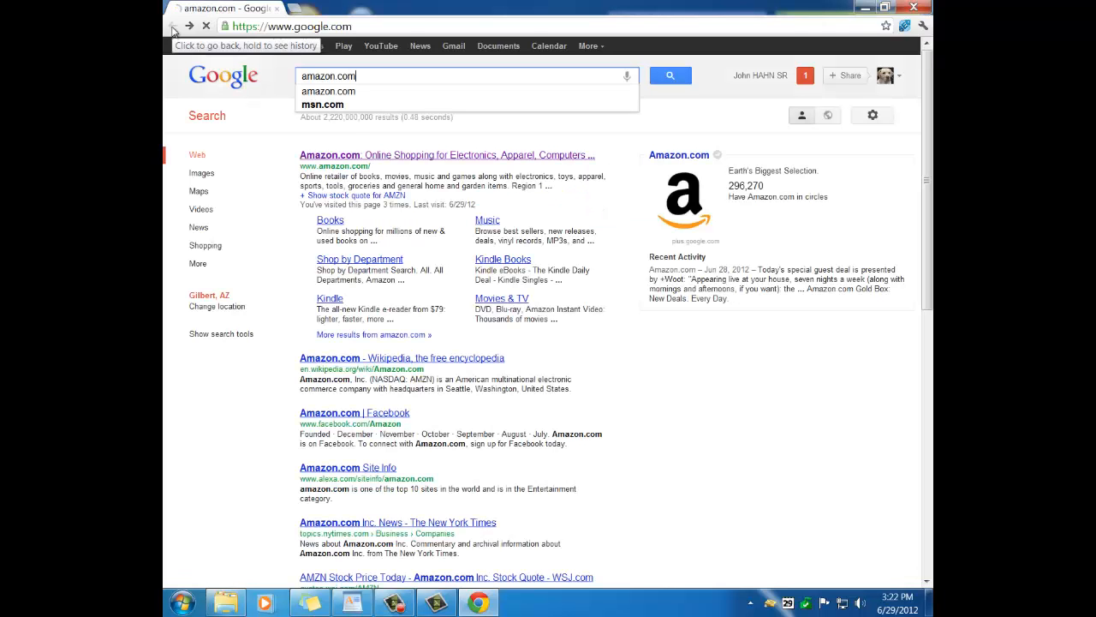
left_click(172, 27)
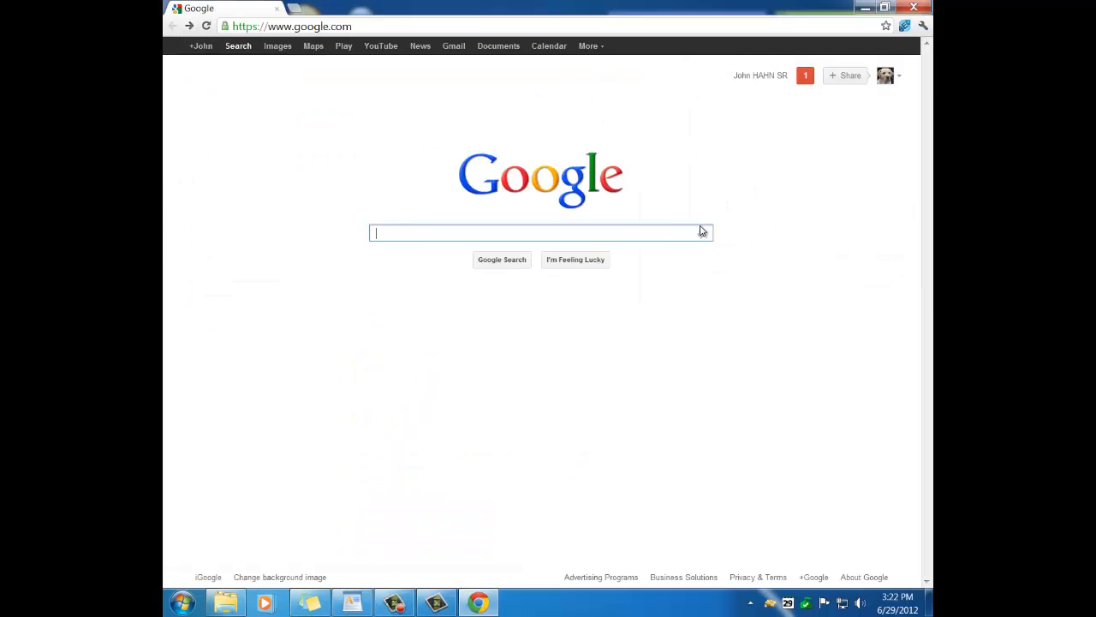
Step: Voice-search 'facebook', let its results load, then go back twice to the homepage
left_click(701, 233)
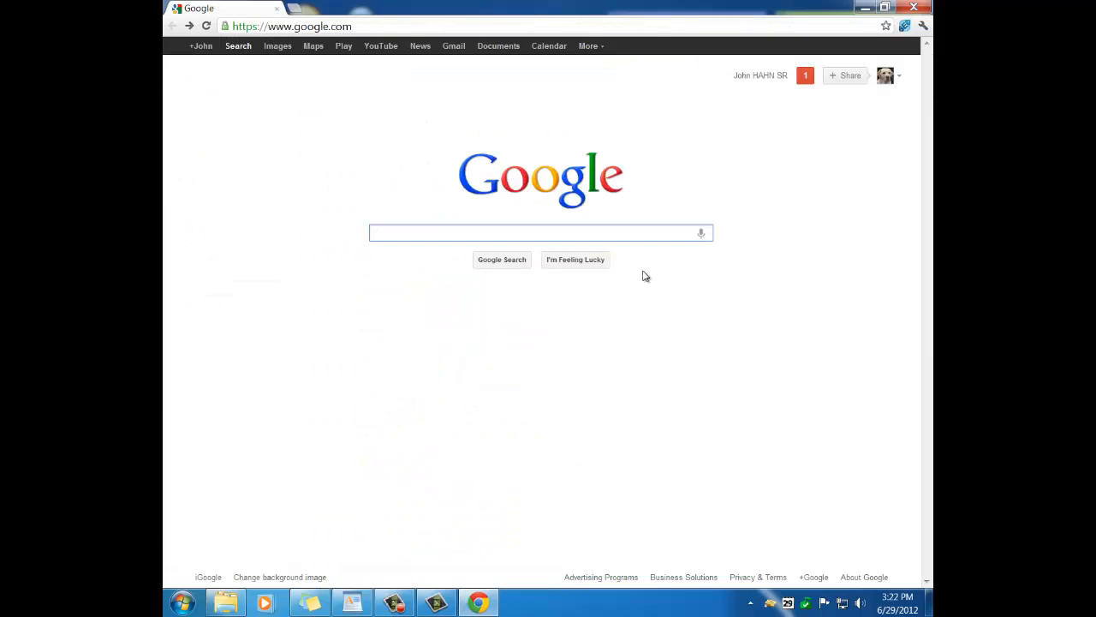
left_click(700, 233)
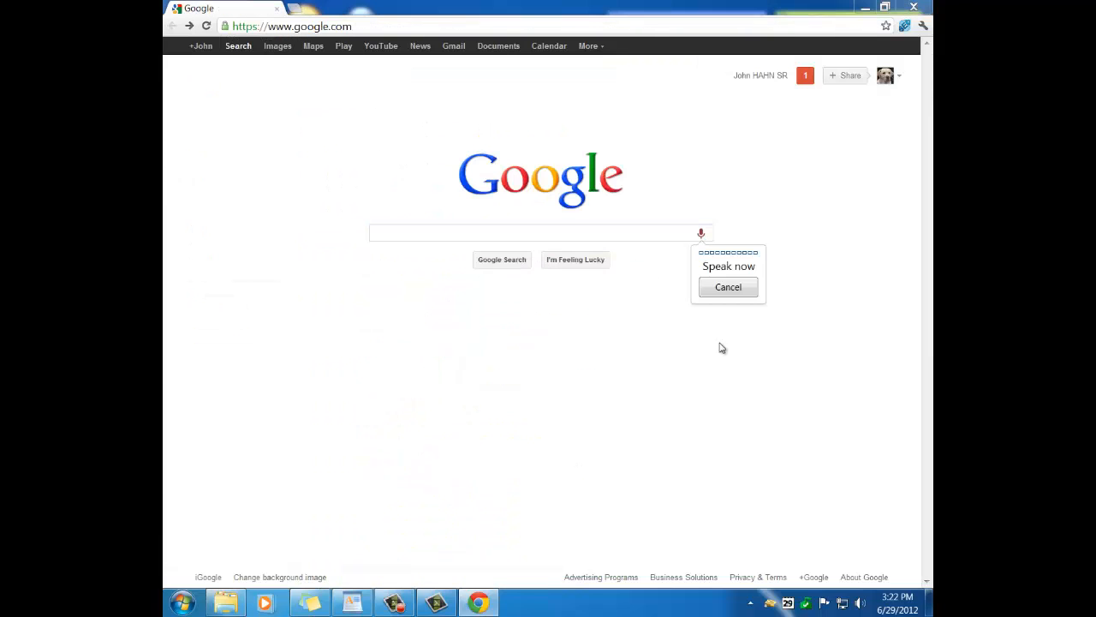
type("facebook")
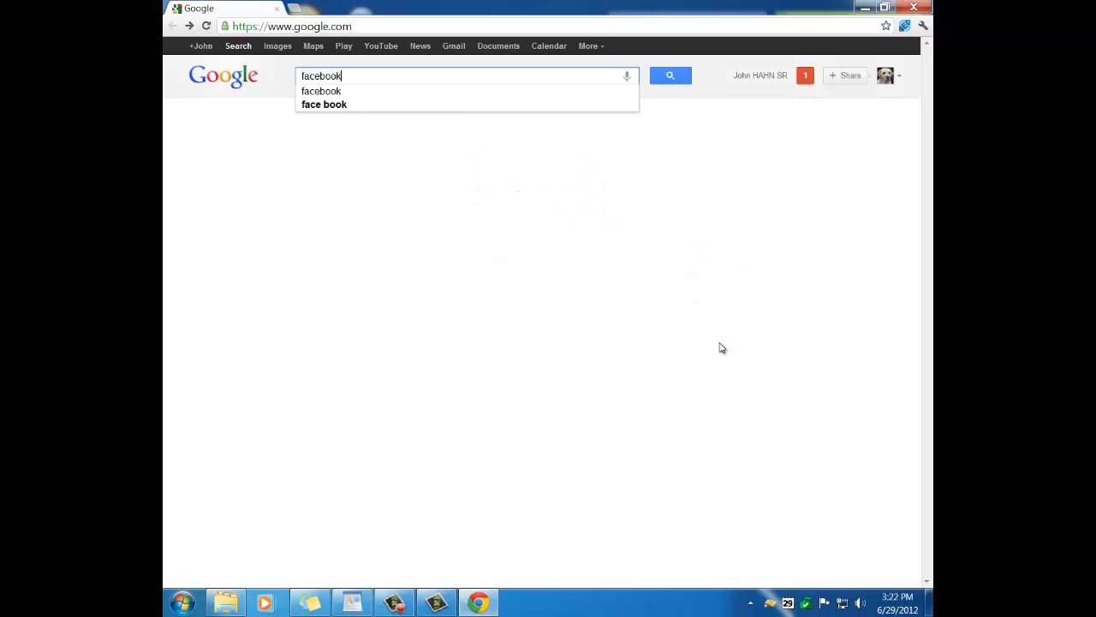
left_click(670, 75)
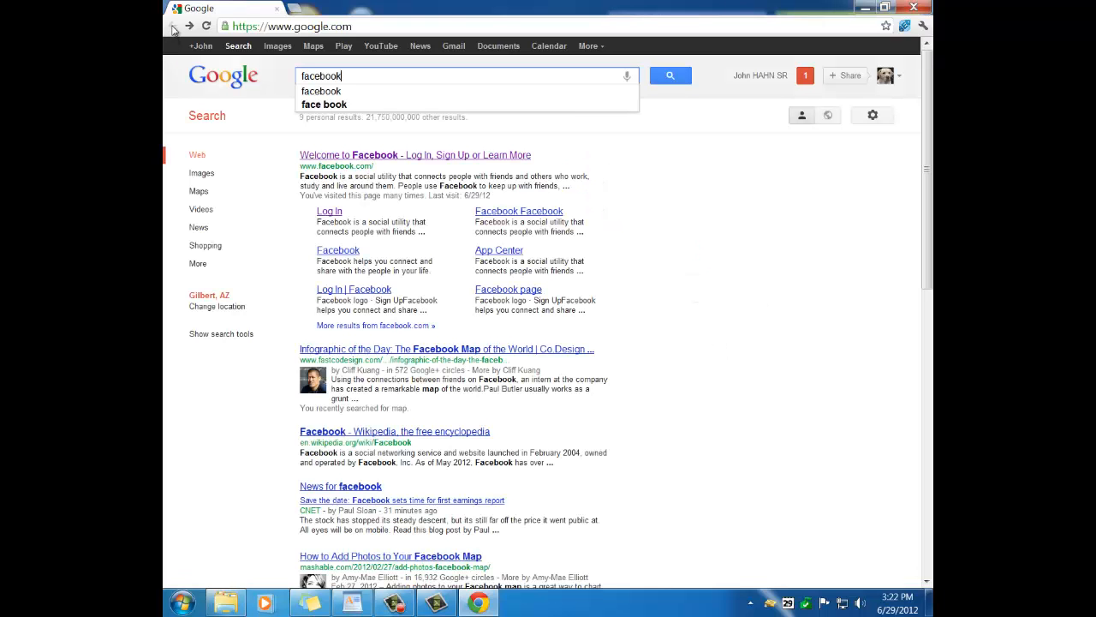
left_click(670, 76)
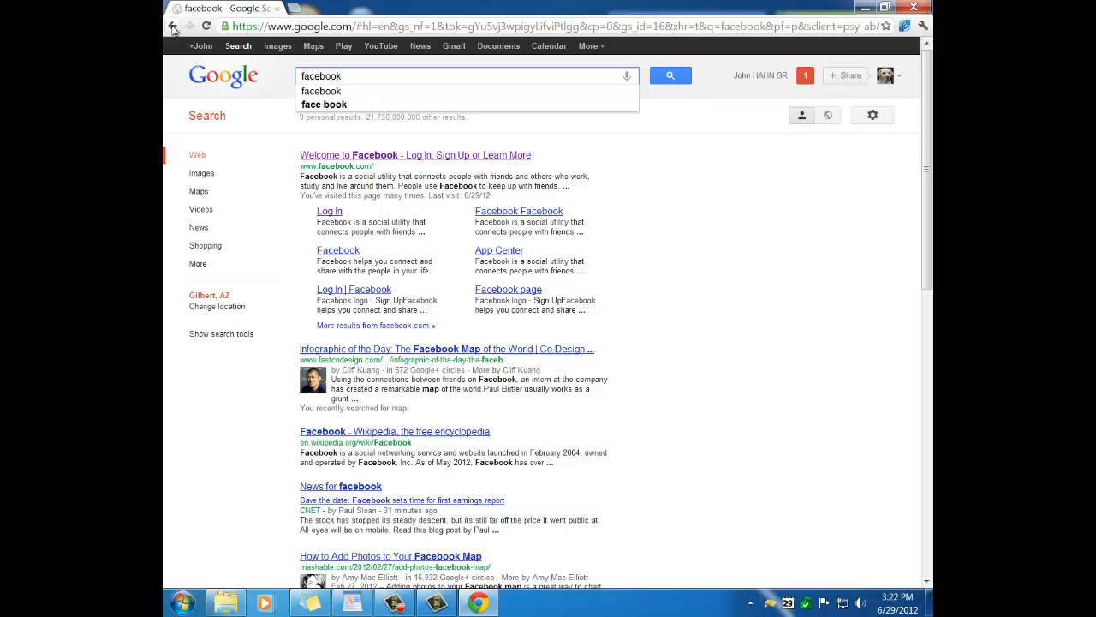
left_click(173, 26)
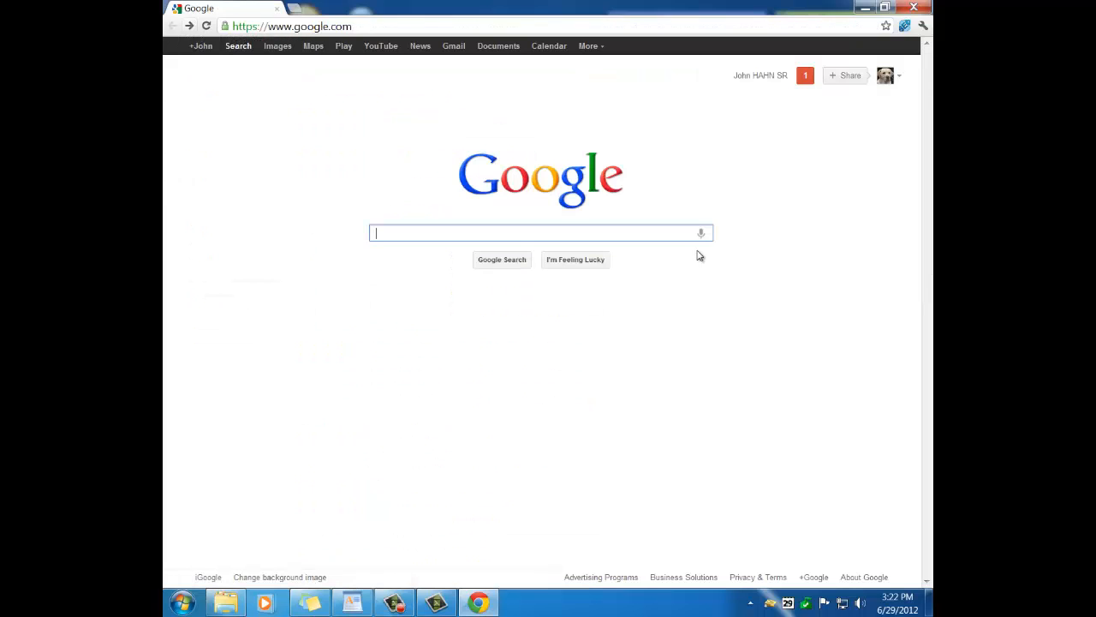